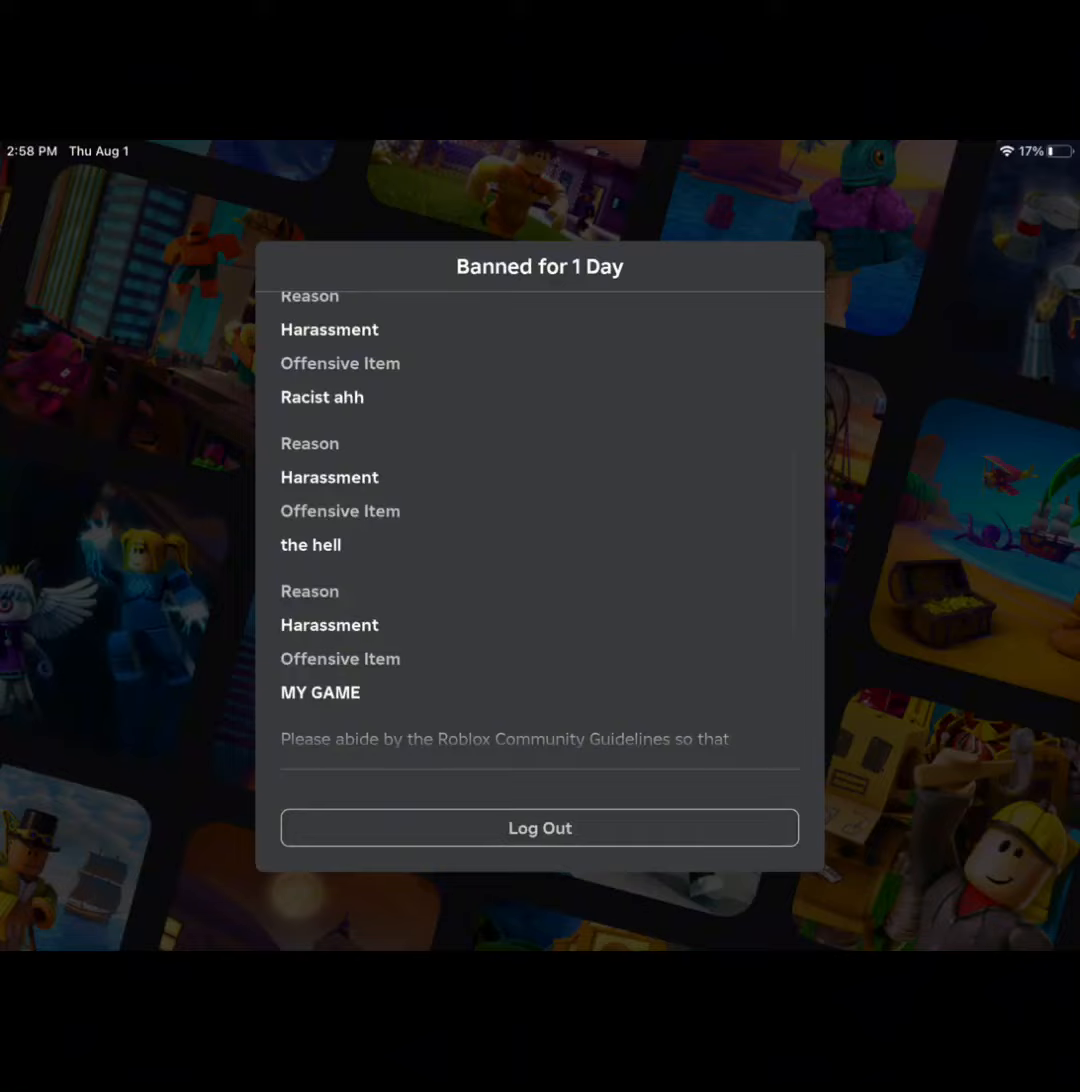
scroll(up, 3)
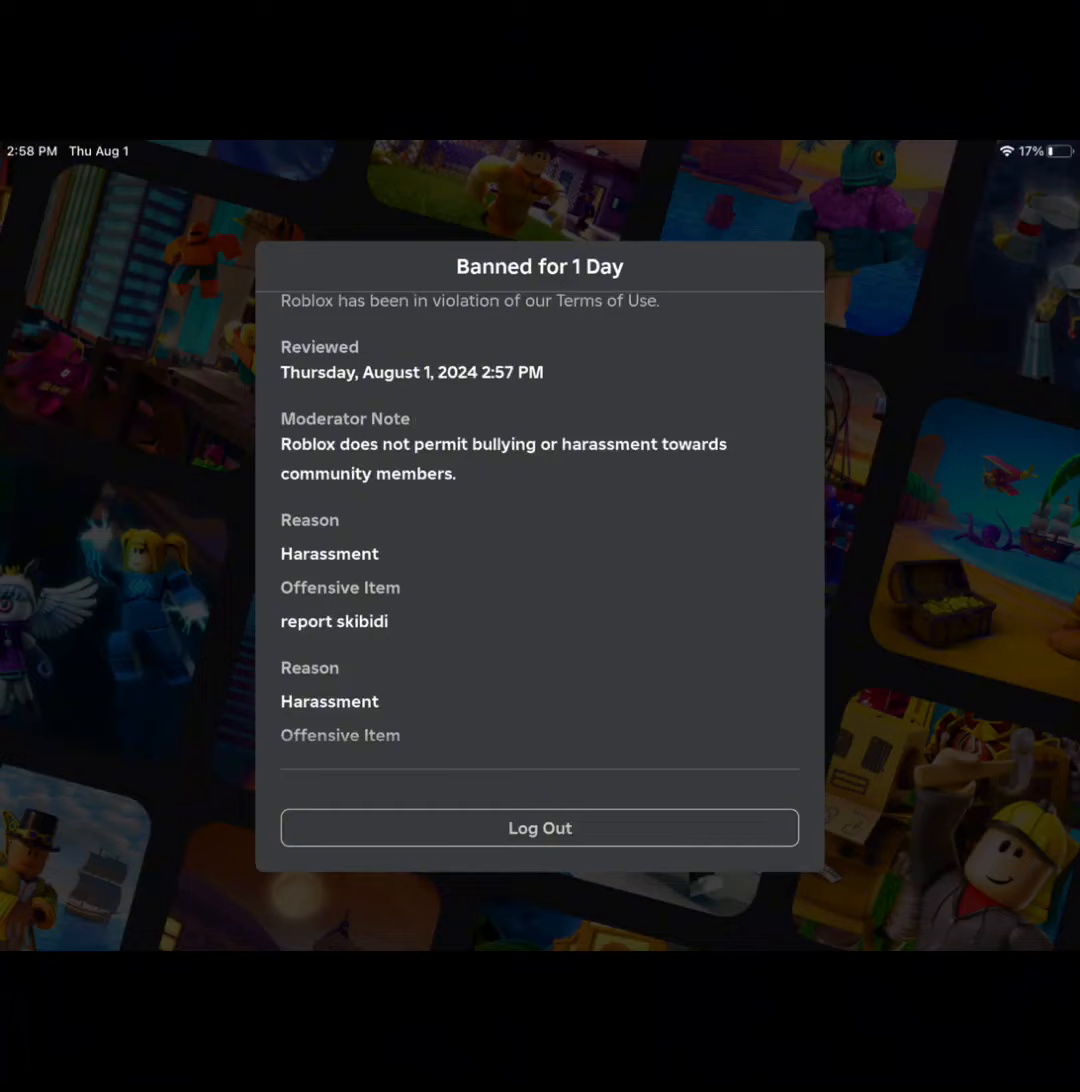